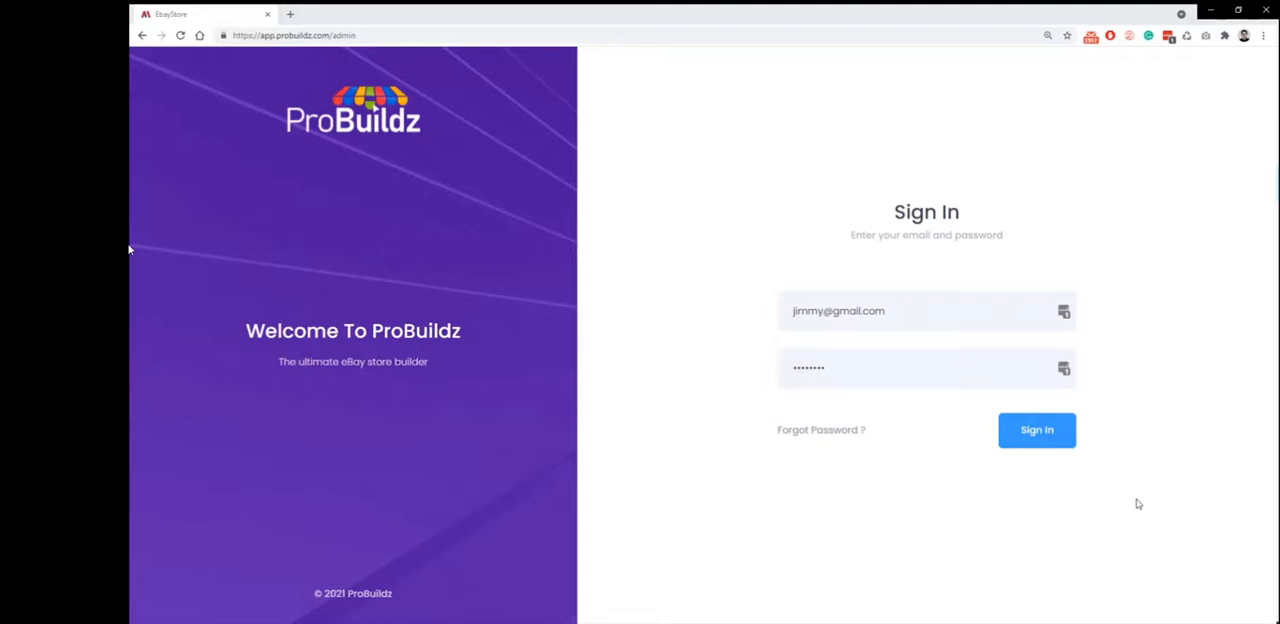
# - Sign in to the ProBuildz admin account and view the eleven managed stores
pyautogui.click(1036, 429)
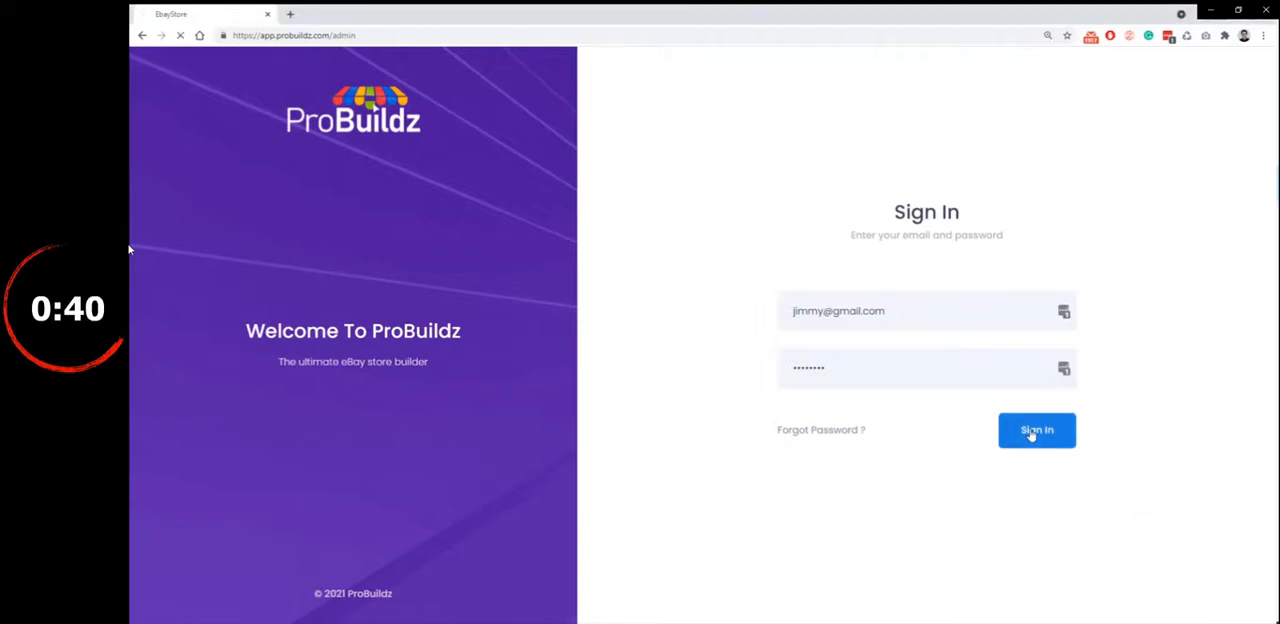
pyautogui.click(1036, 429)
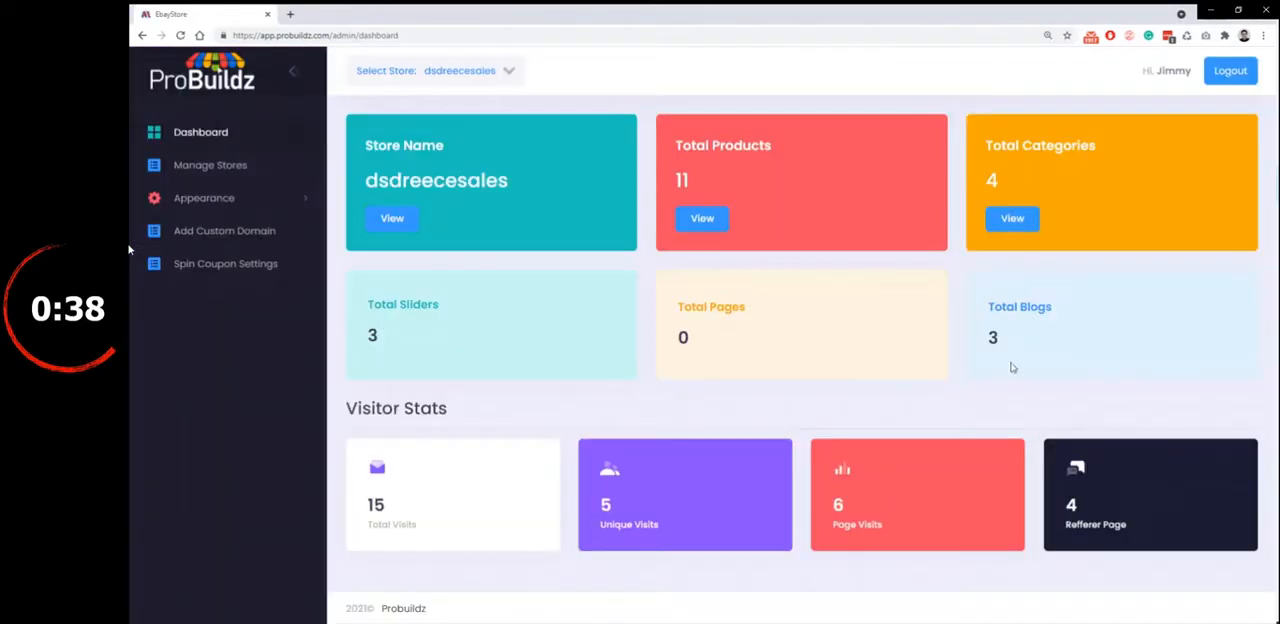
pyautogui.click(210, 165)
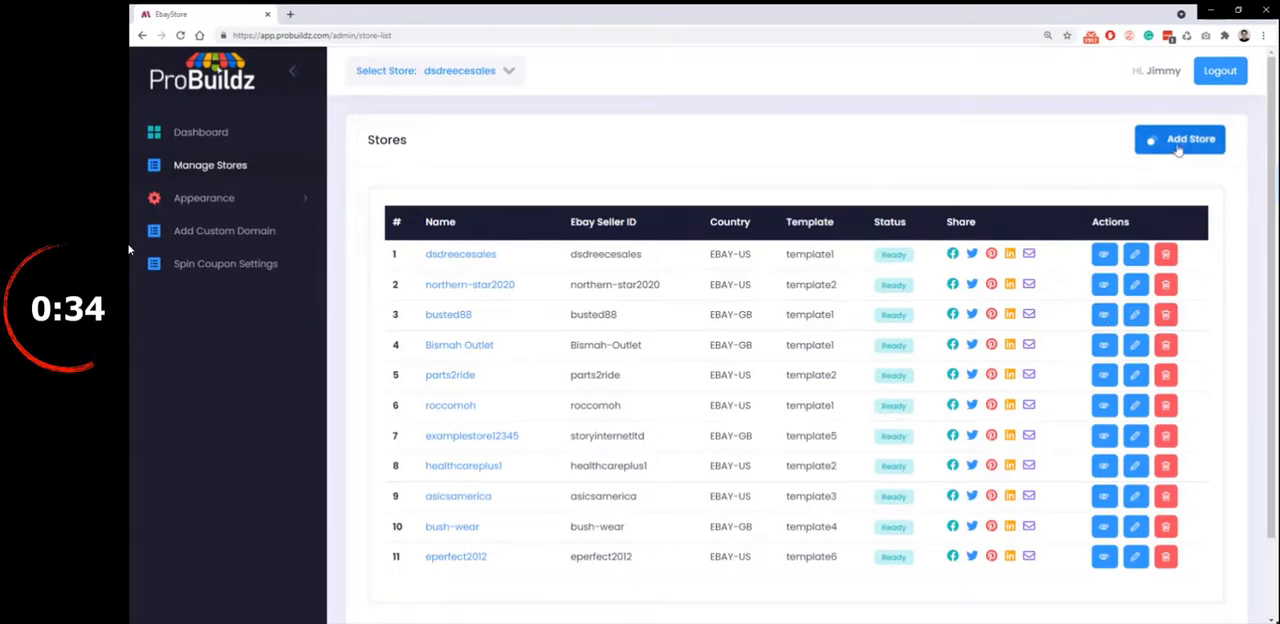
# - Add a new store named Jojam1 with template 1 and seller ID jamjoathletics
pyautogui.click(1179, 139)
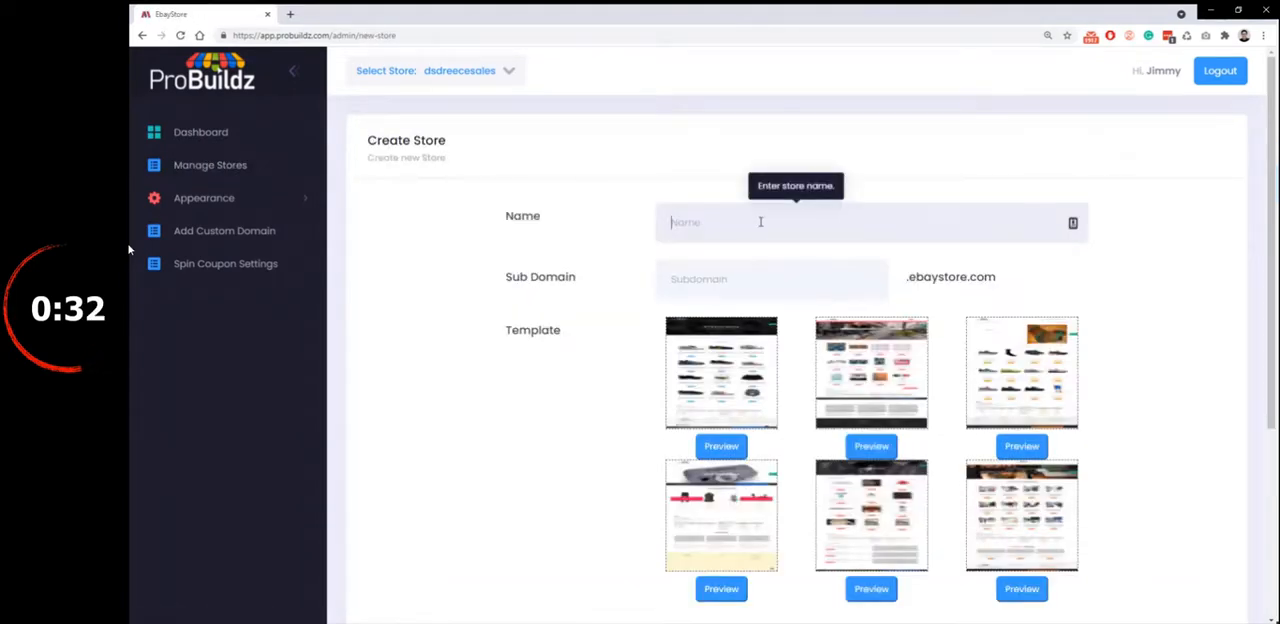
pyautogui.write('Jojam')
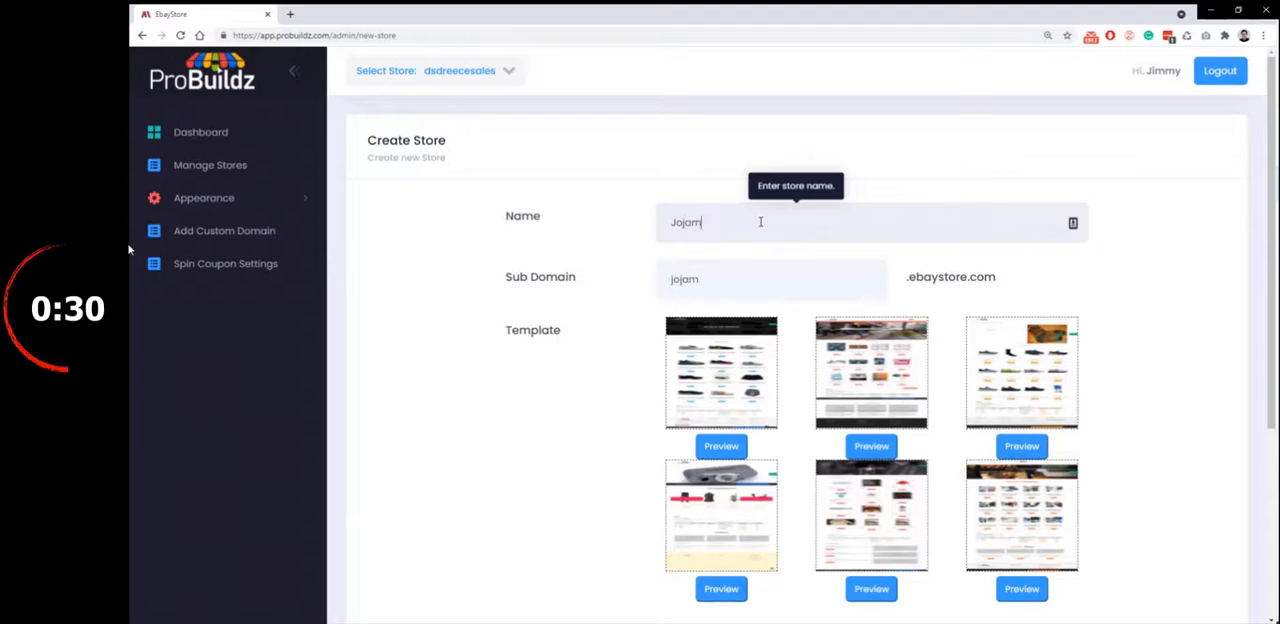
pyautogui.write('1')
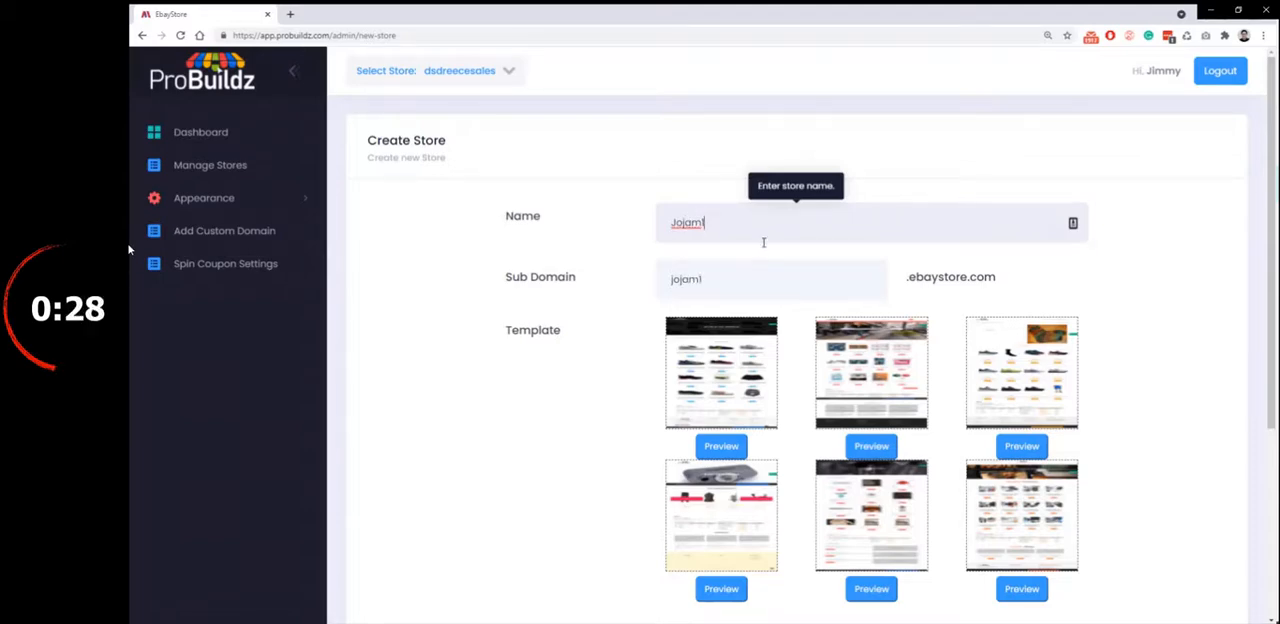
pyautogui.scroll(-3)
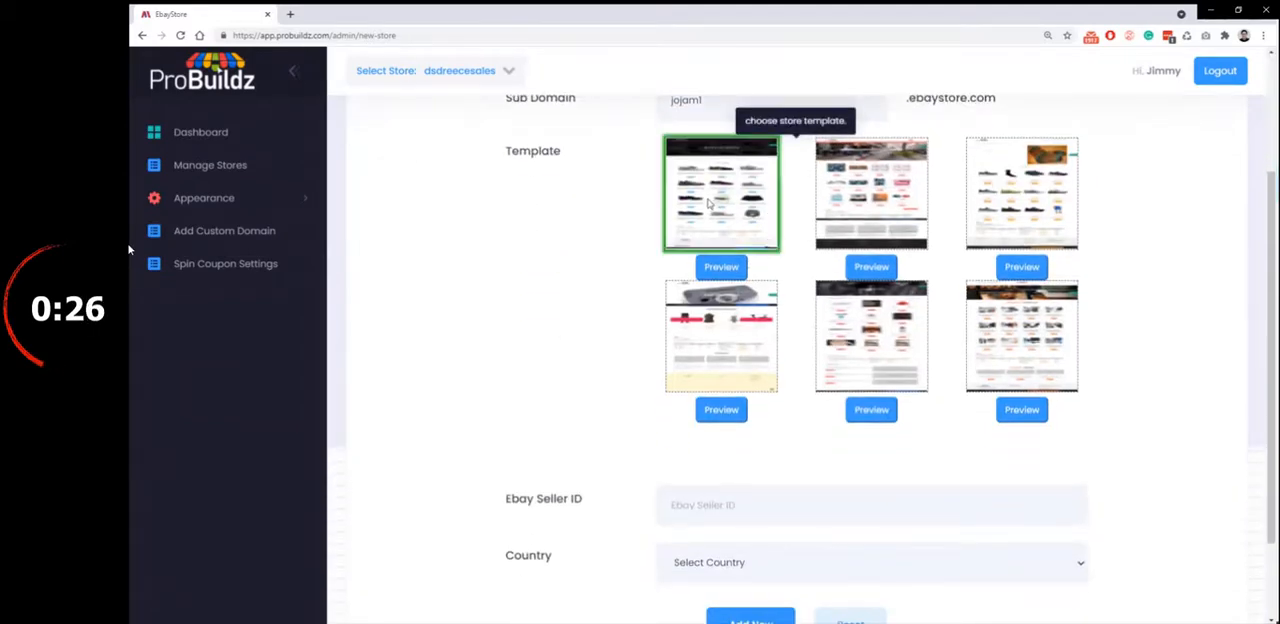
pyautogui.scroll(-3)
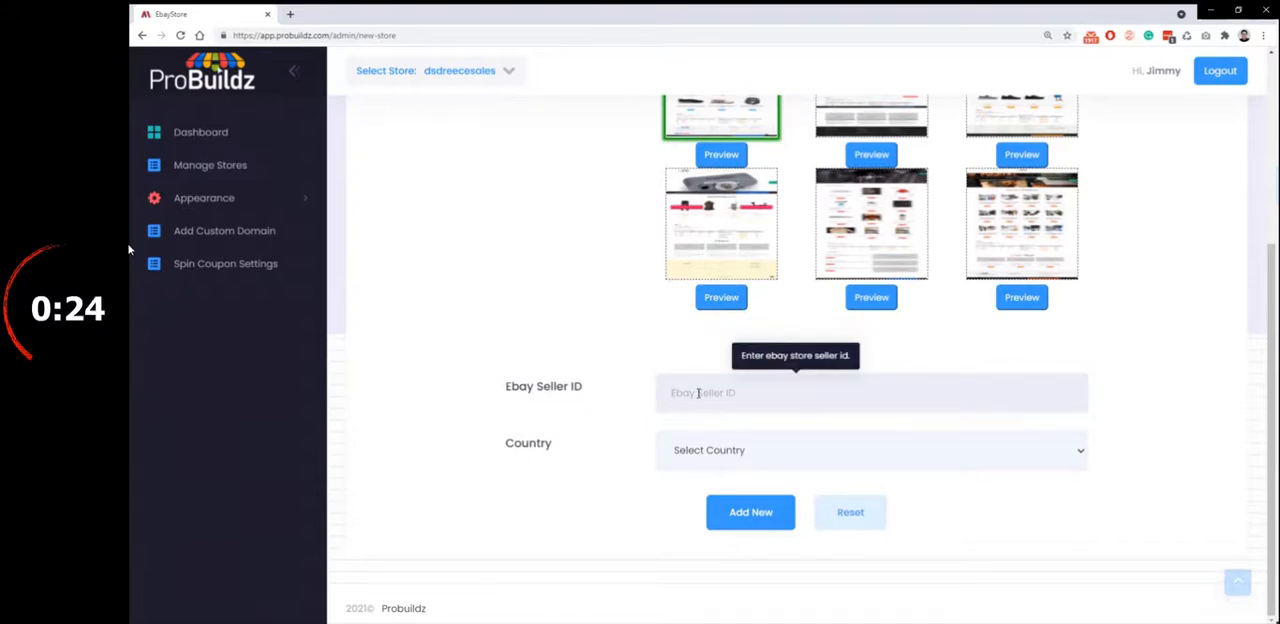
pyautogui.write('jamjoathletics')
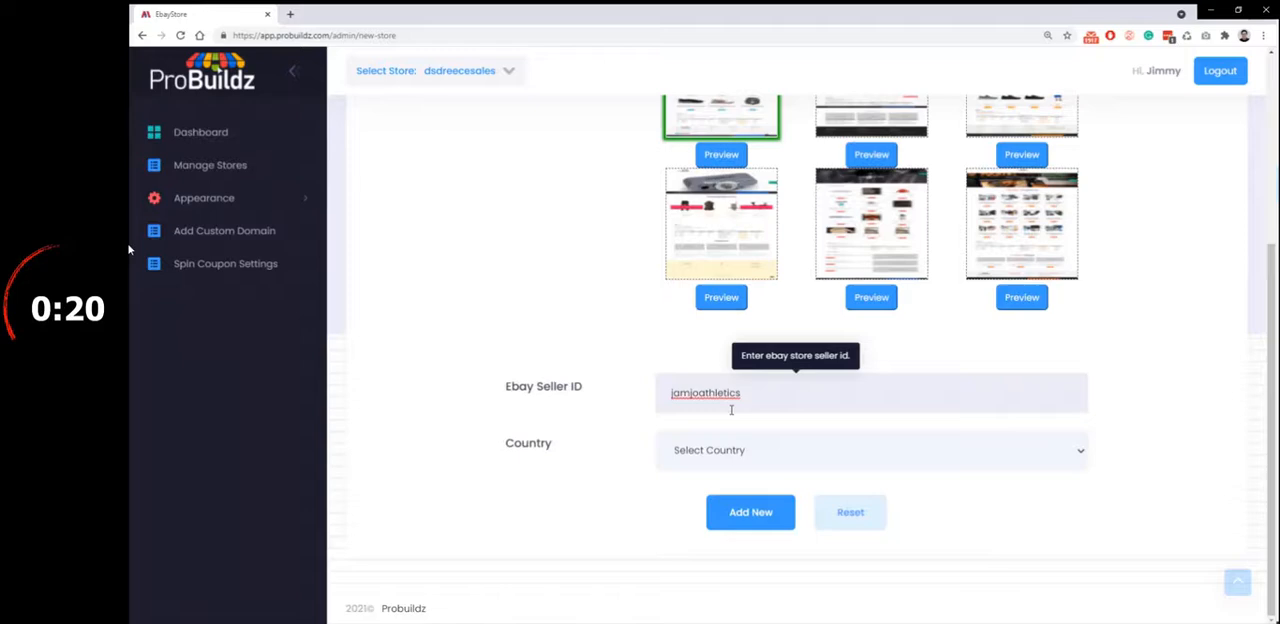
# - Set the store's country to eBay United States and go to its slider settings
pyautogui.click(870, 449)
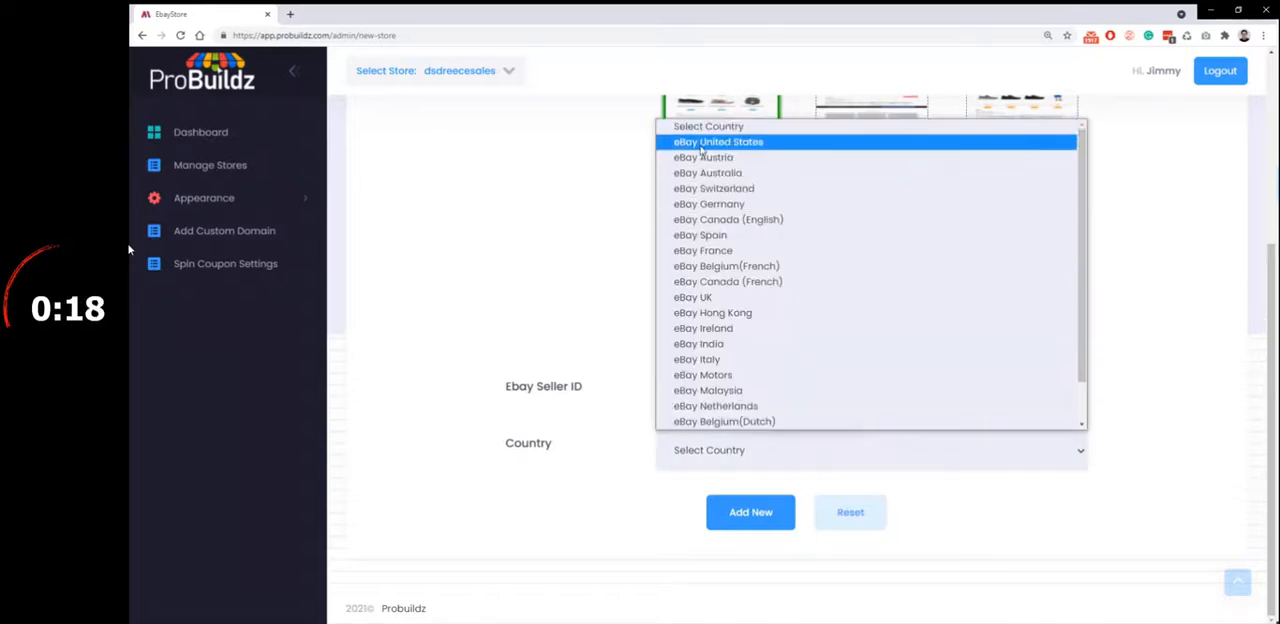
pyautogui.click(750, 512)
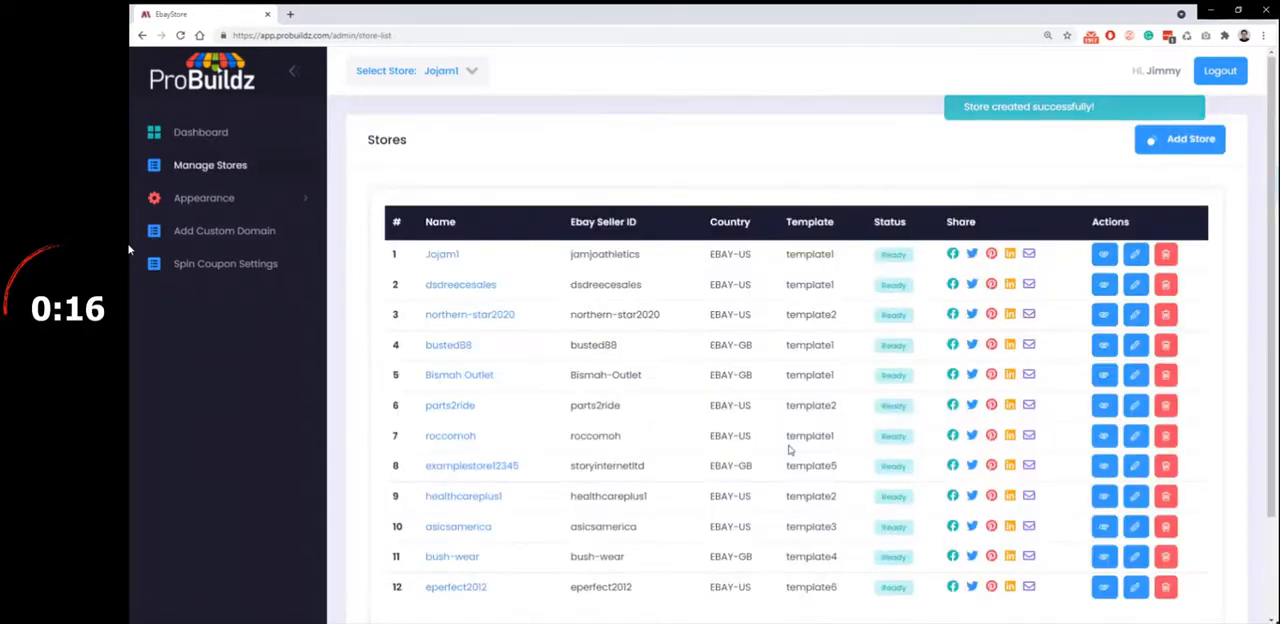
pyautogui.click(204, 197)
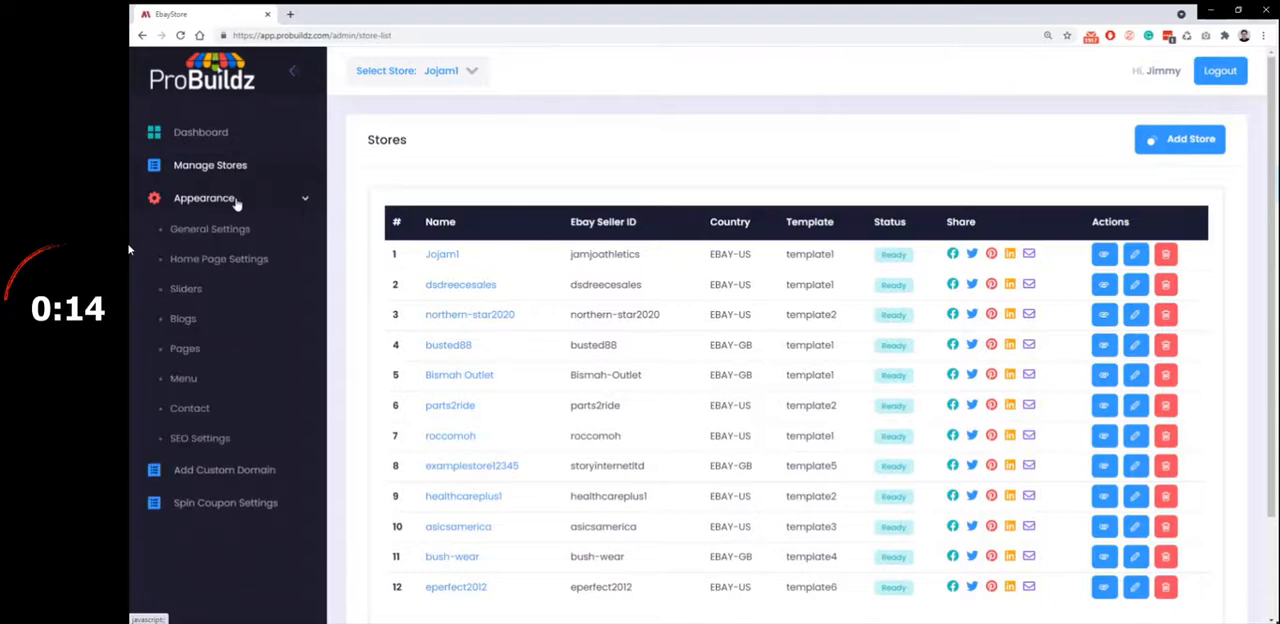
pyautogui.click(186, 288)
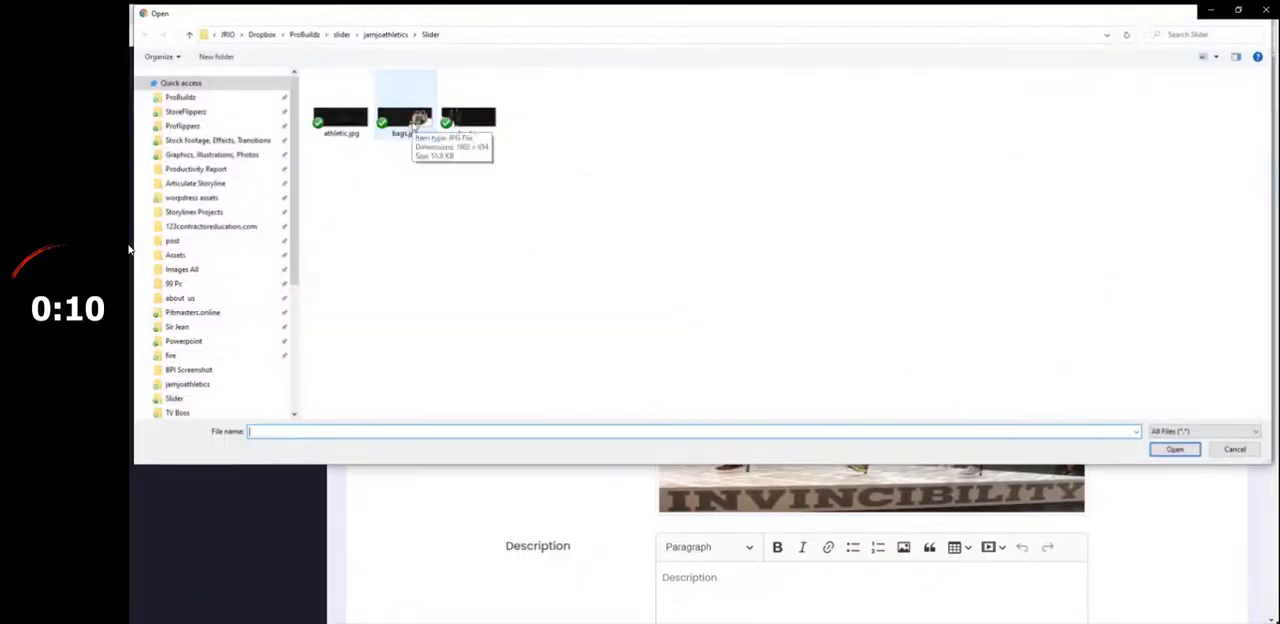
# - Use bags.jpg for the Bags slider, captioned 'Best bags of all kinds', and update it
pyautogui.click(1174, 449)
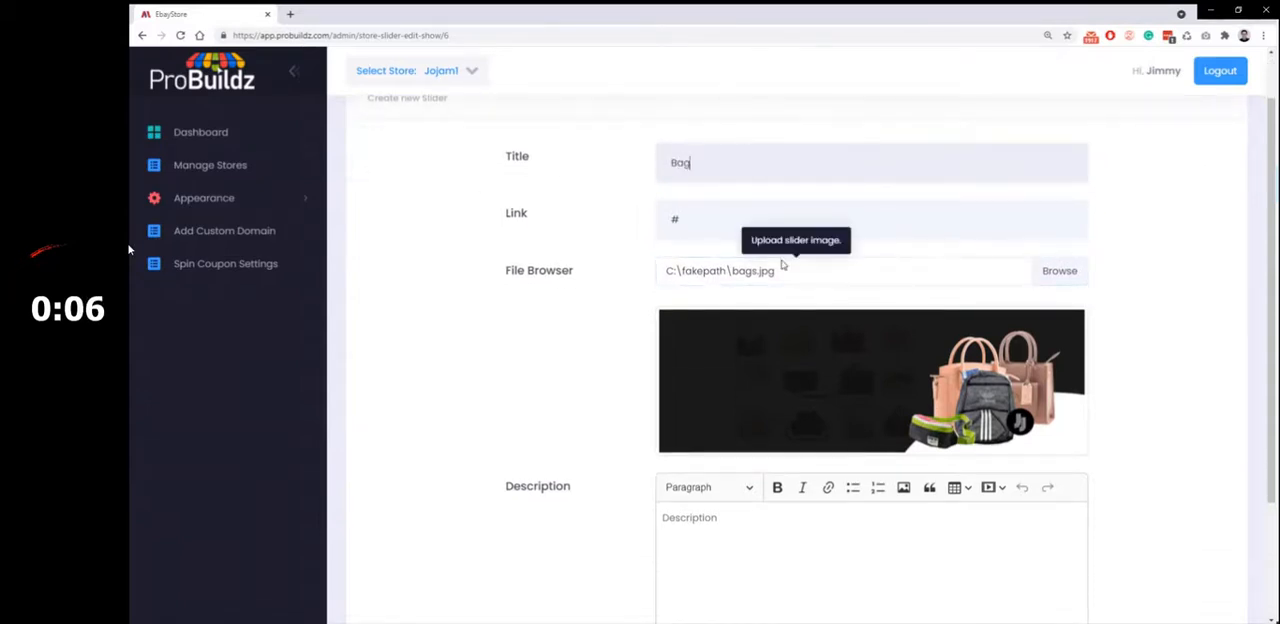
pyautogui.scroll(-3)
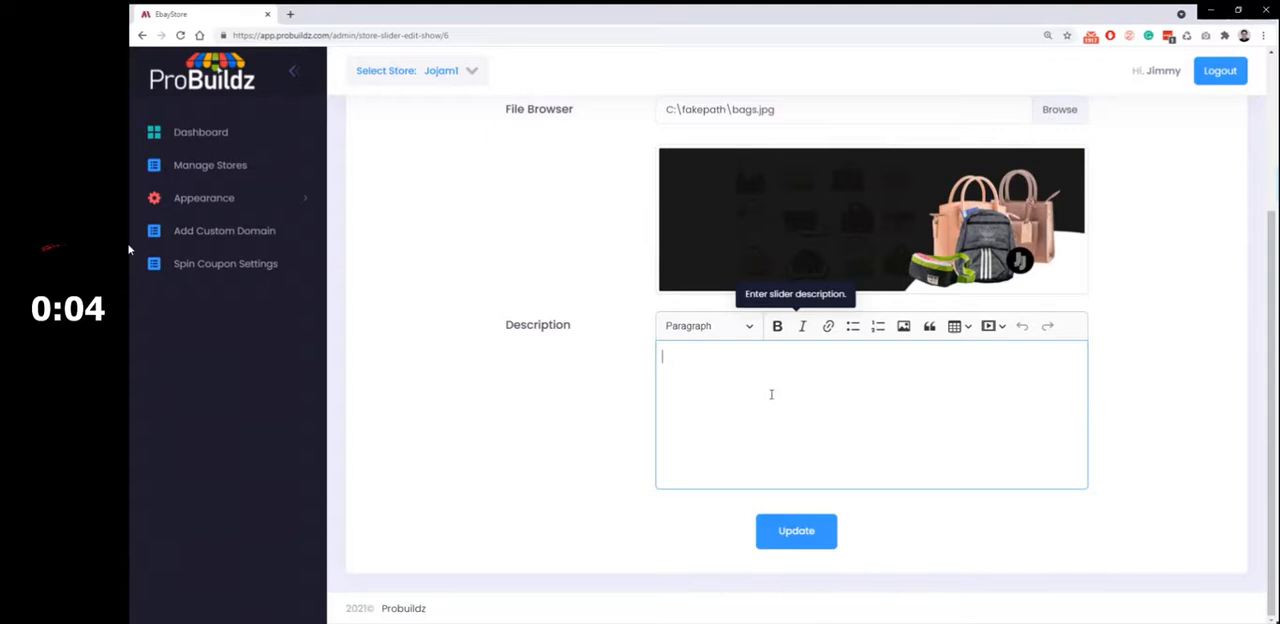
pyautogui.write('Best bags')
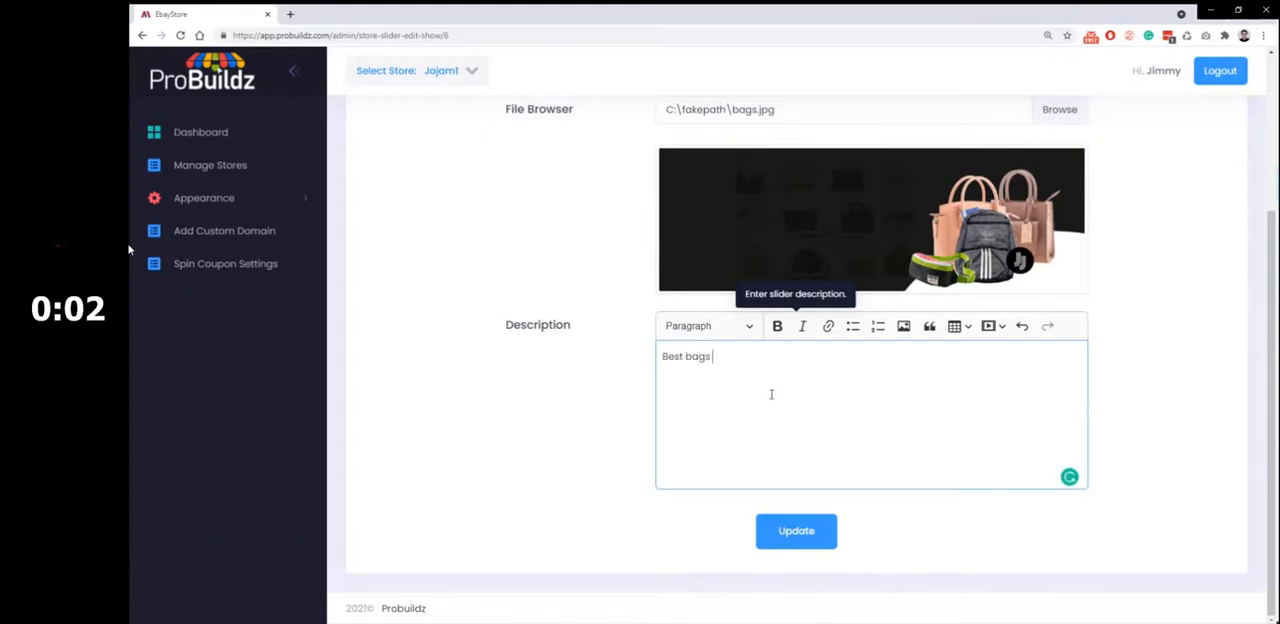
pyautogui.write('of all kinds')
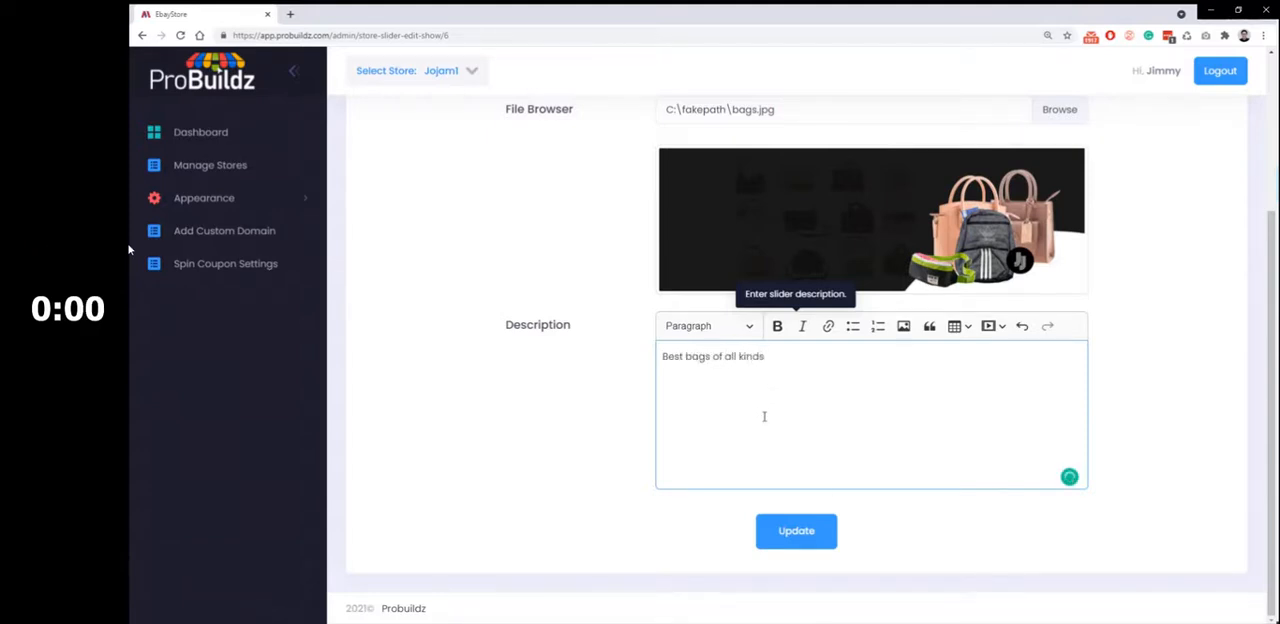
pyautogui.click(210, 165)
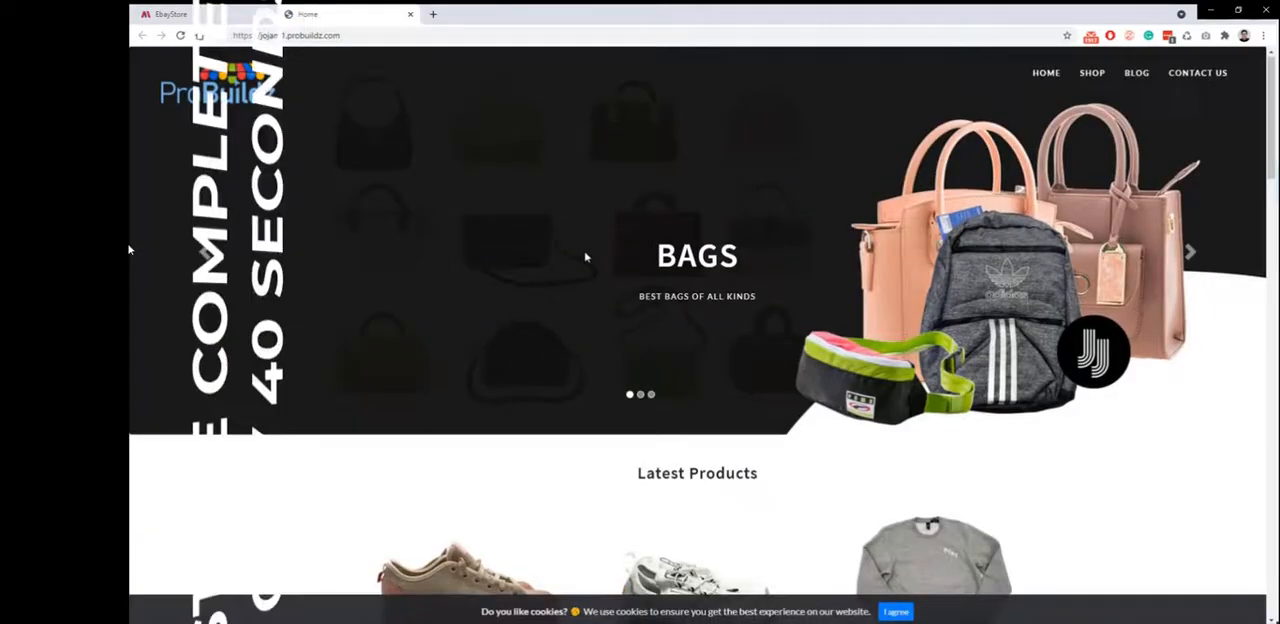
# - Scroll down the live Jojam1 storefront to its Latest Products
pyautogui.scroll(-3)
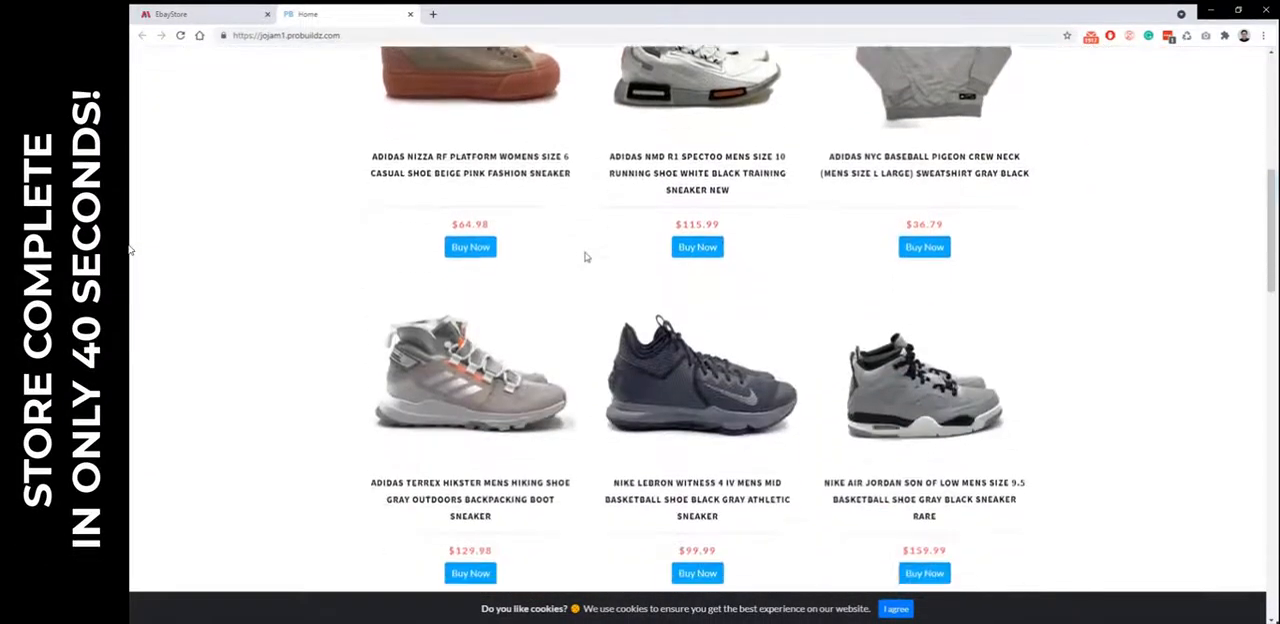
pyautogui.scroll(-3)
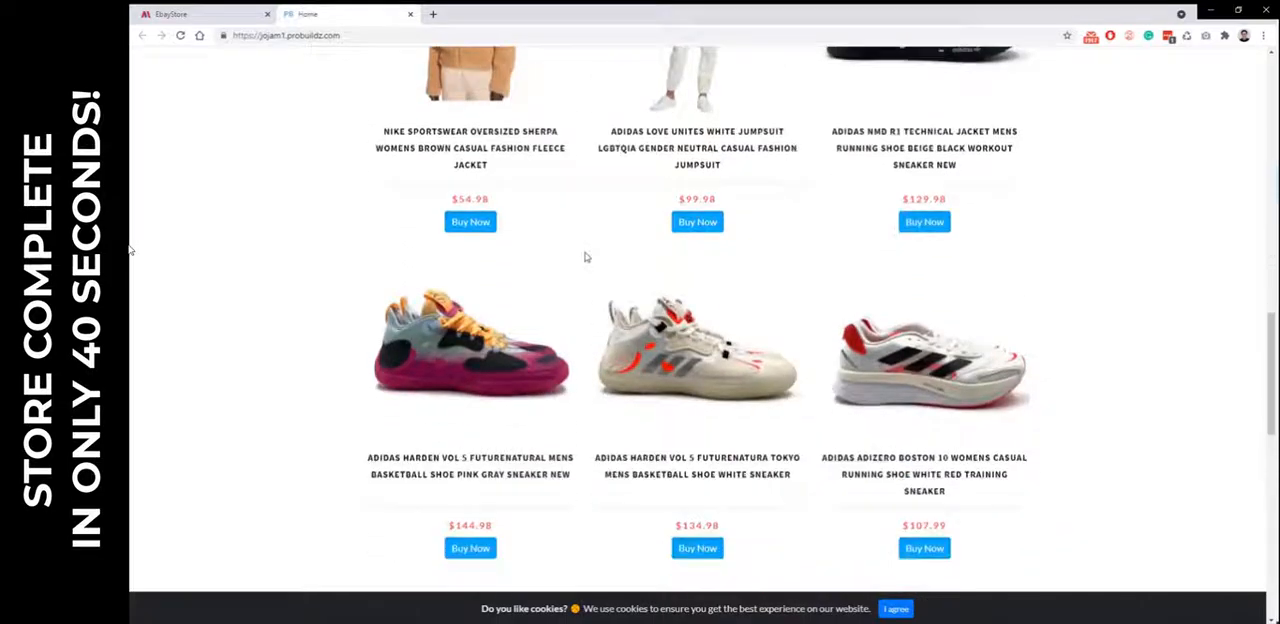